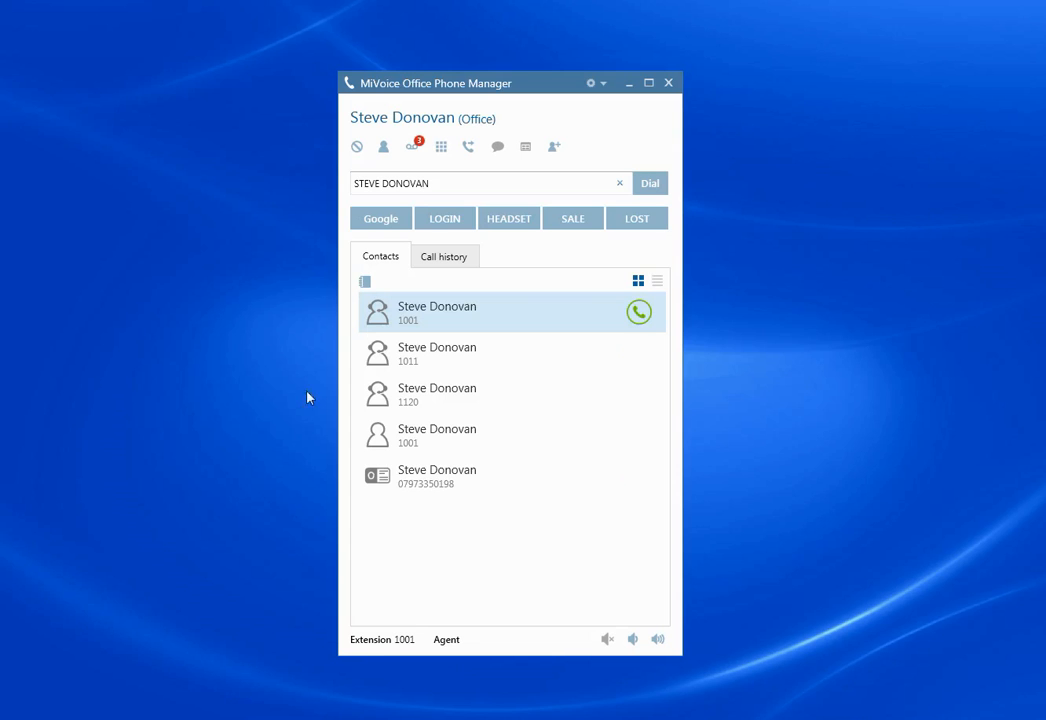
mouse_move(504, 432)
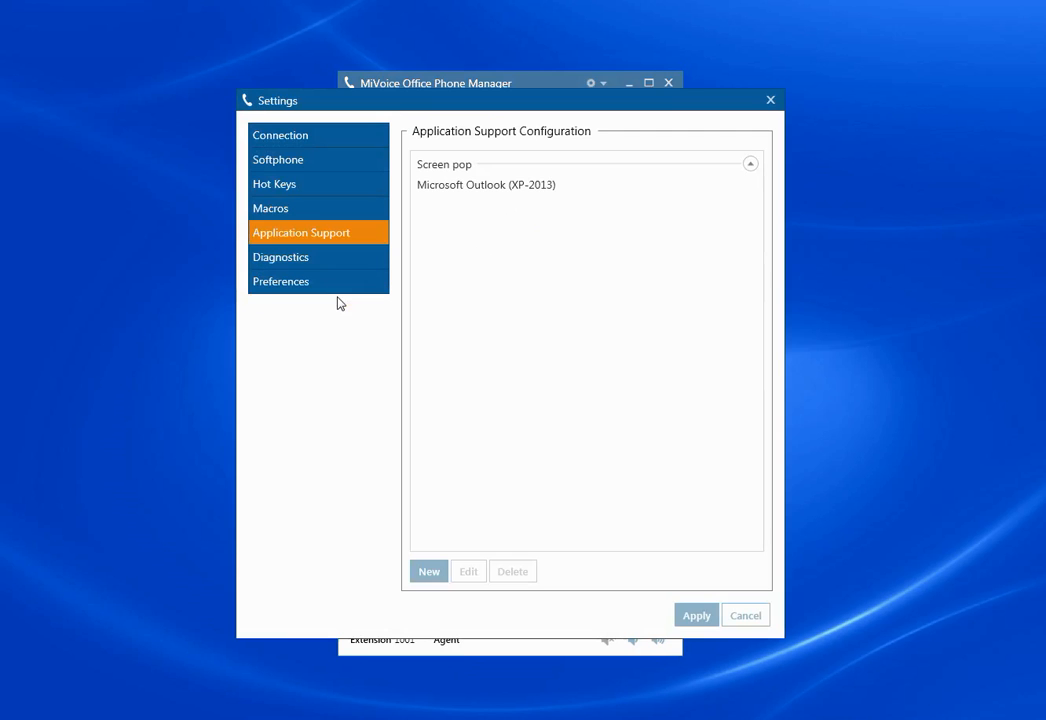
Step: Select the Screen pop Microsoft Outlook plugin entry for editing
left_click(486, 184)
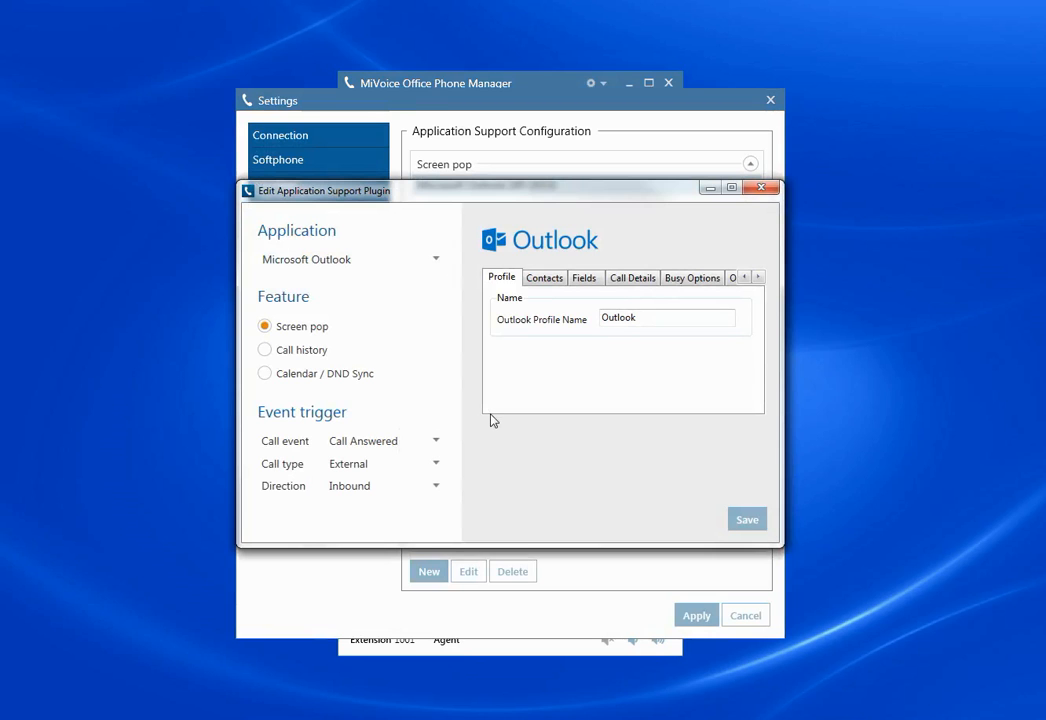
mouse_move(338, 388)
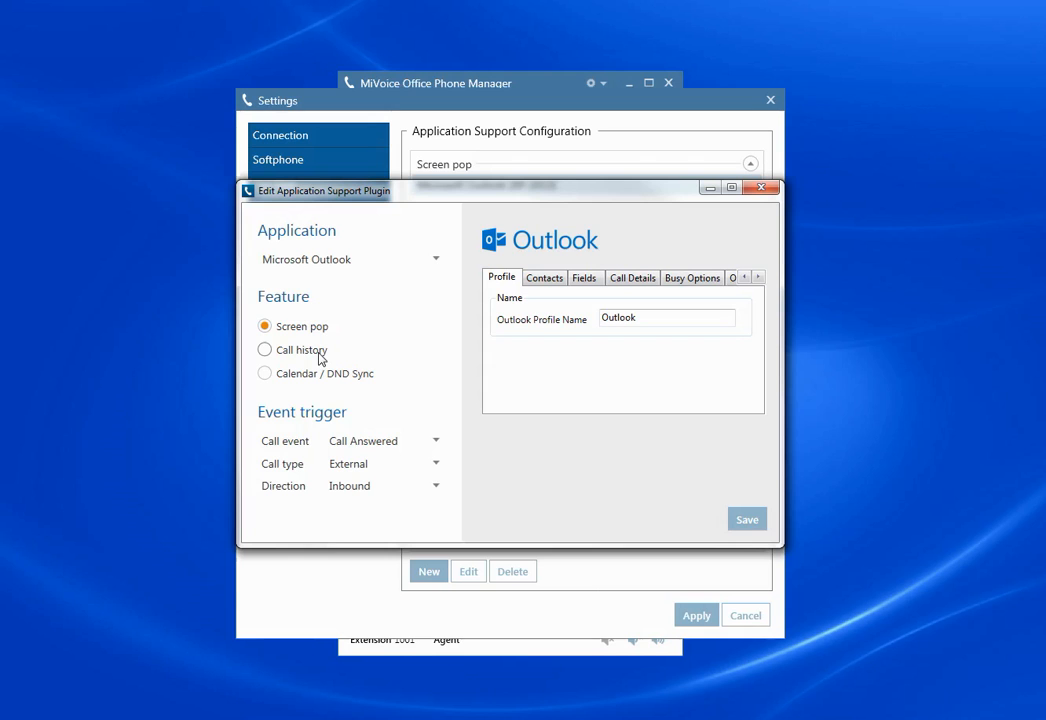
mouse_move(332, 348)
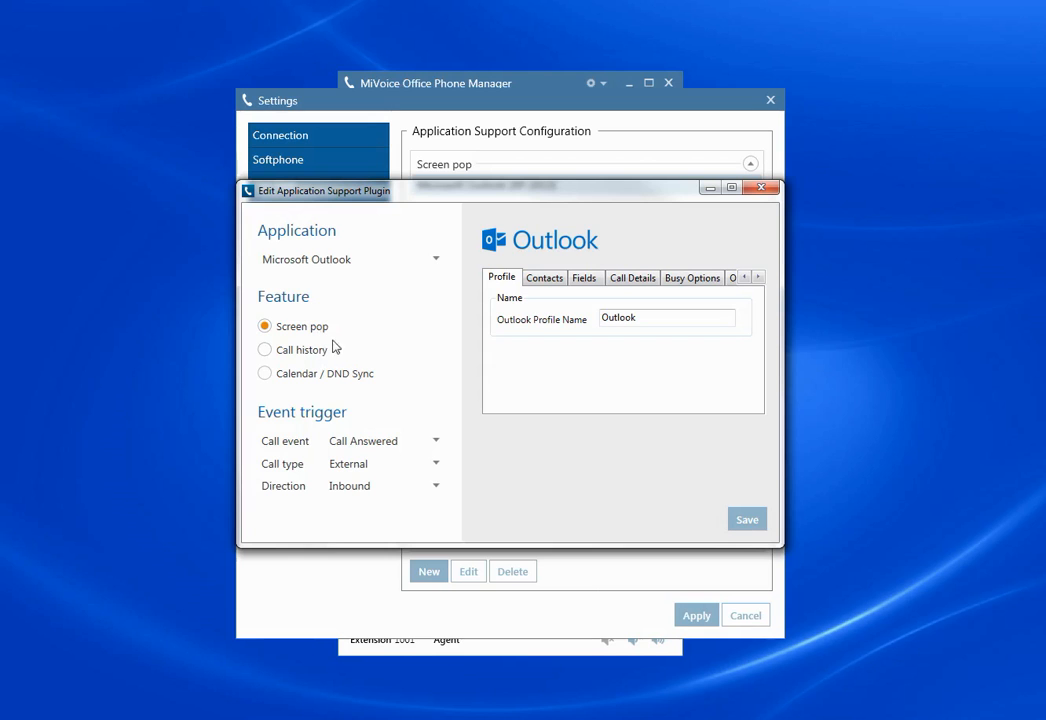
mouse_move(366, 390)
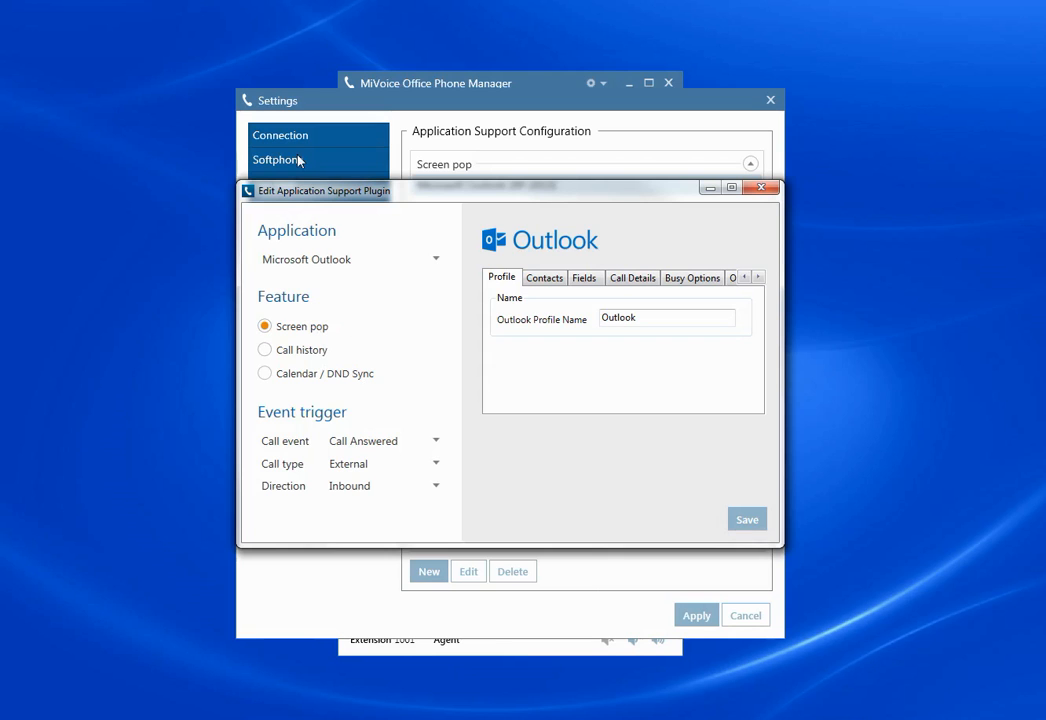
mouse_move(344, 206)
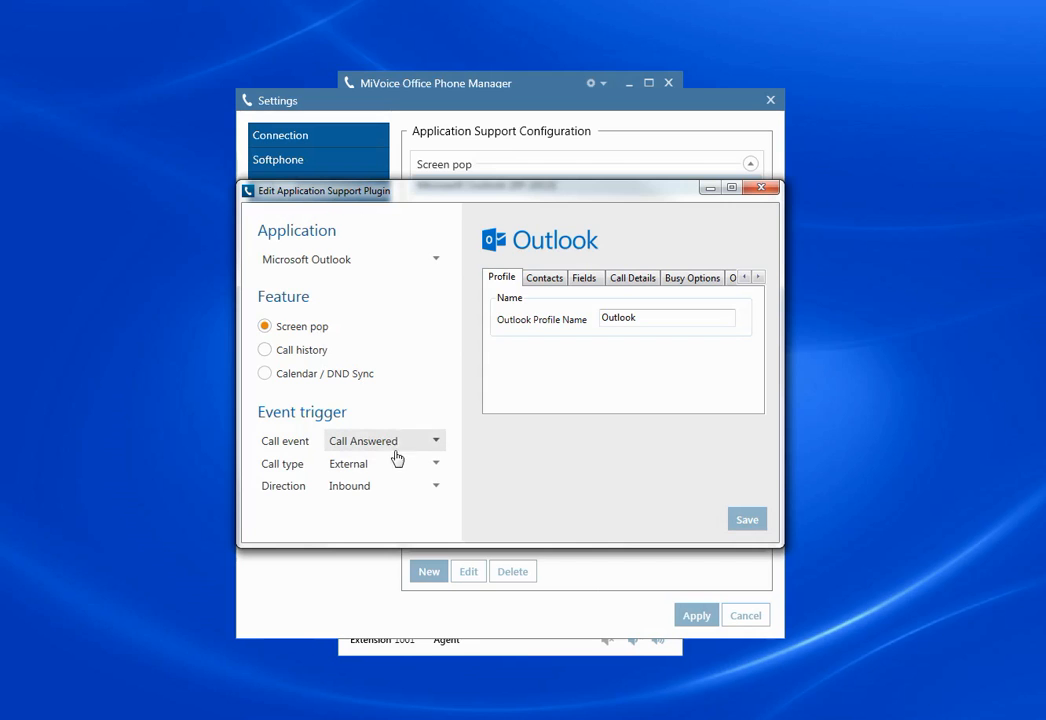
mouse_move(434, 452)
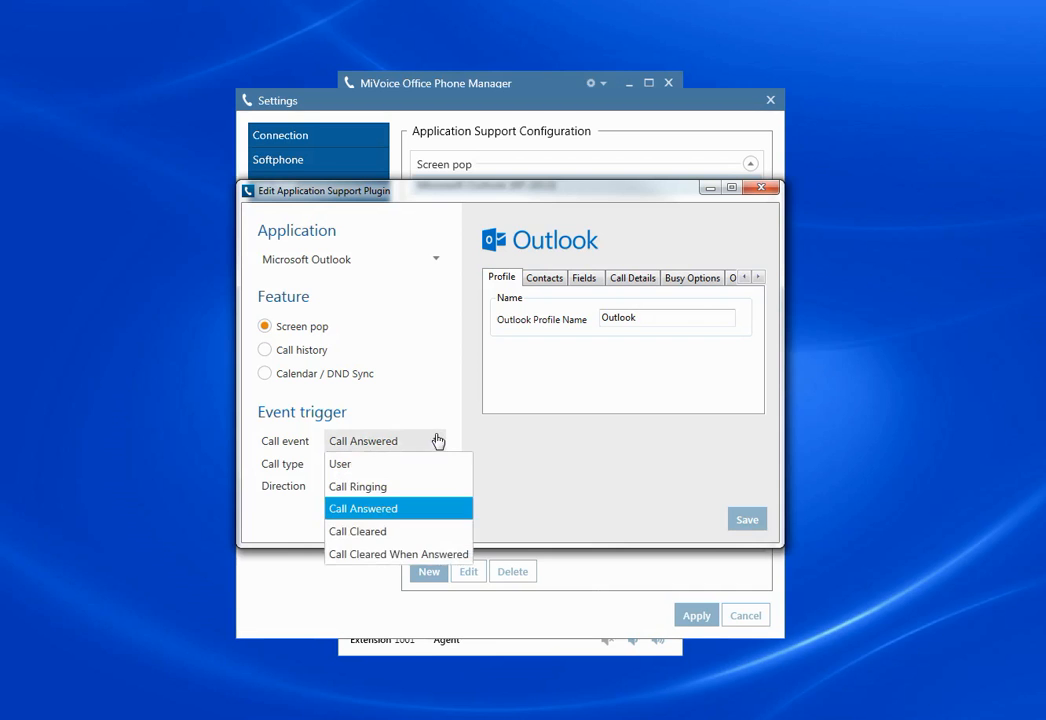
Step: Keep Call Answered as the trigger and review the Fields and Options settings of the Outlook plugin
left_click(364, 508)
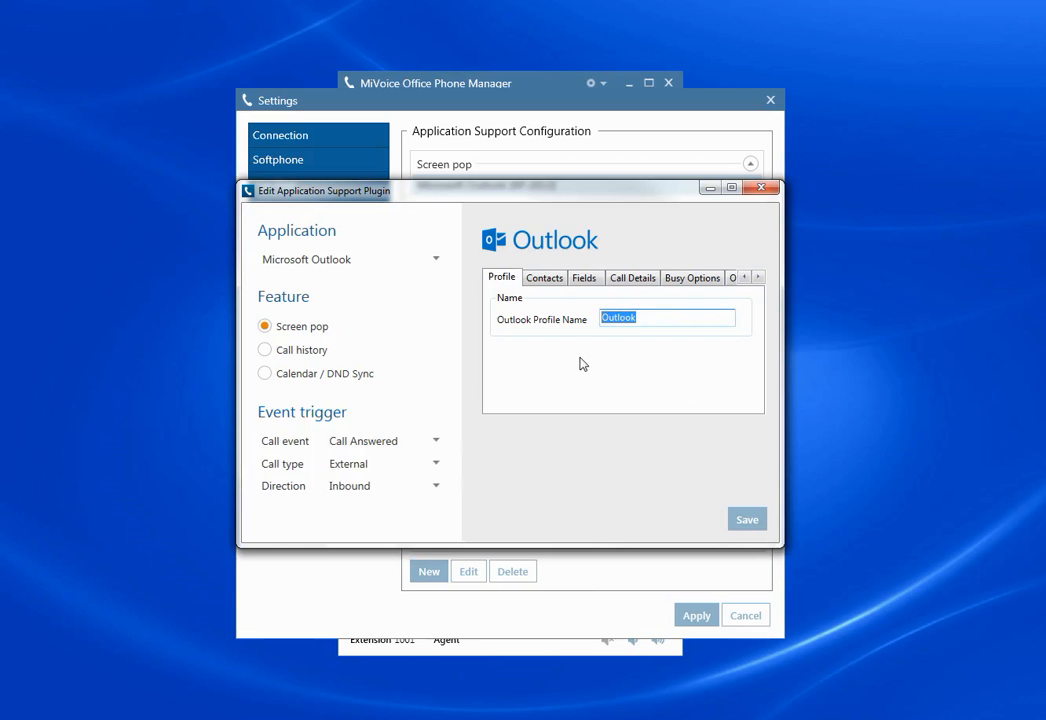
left_click(584, 276)
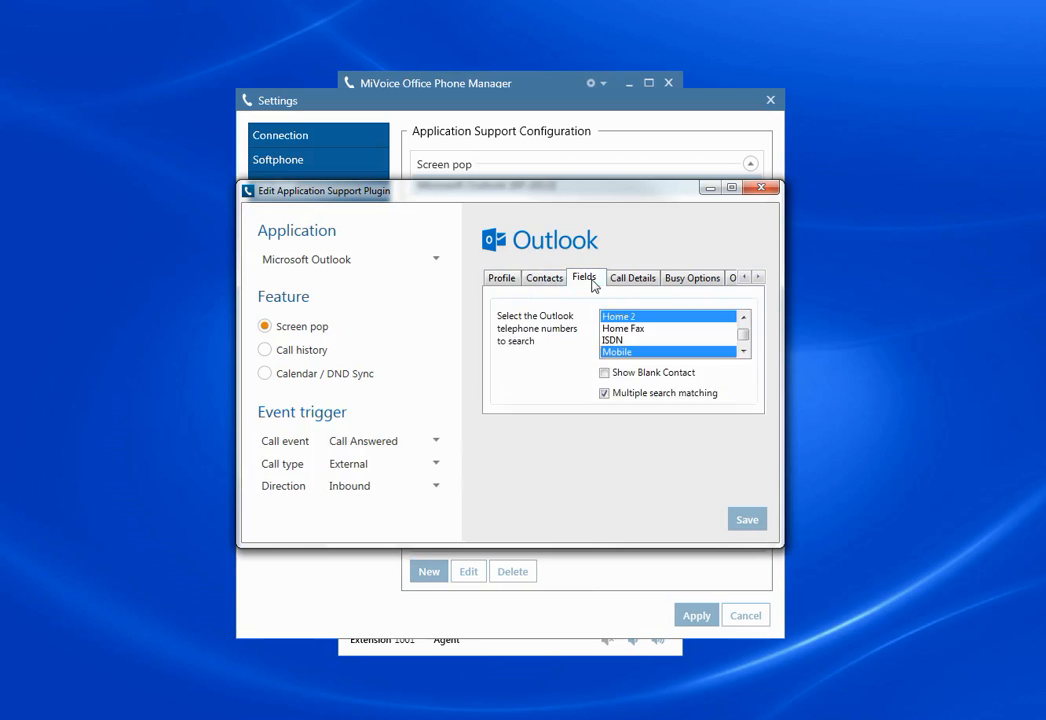
left_click(692, 276)
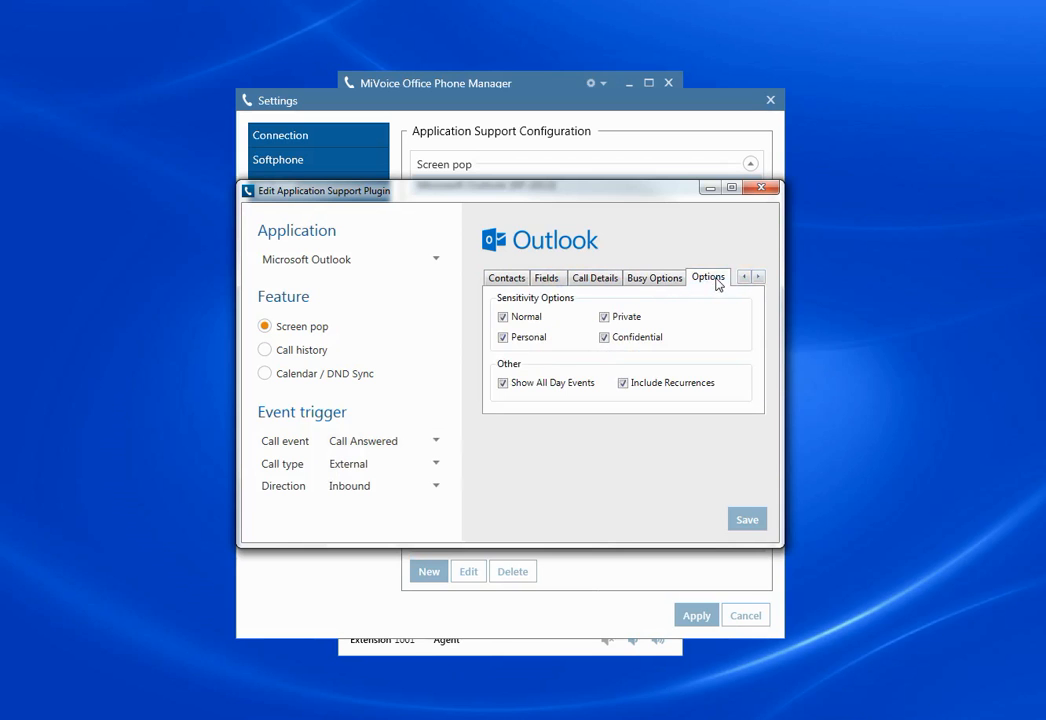
mouse_move(536, 516)
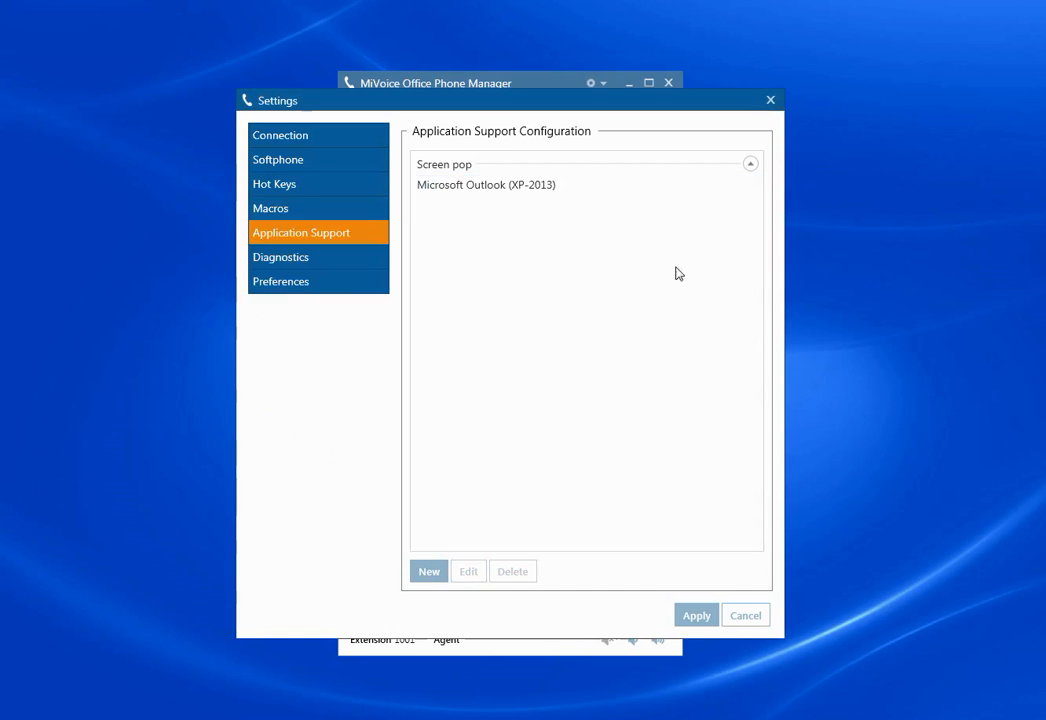
mouse_move(604, 500)
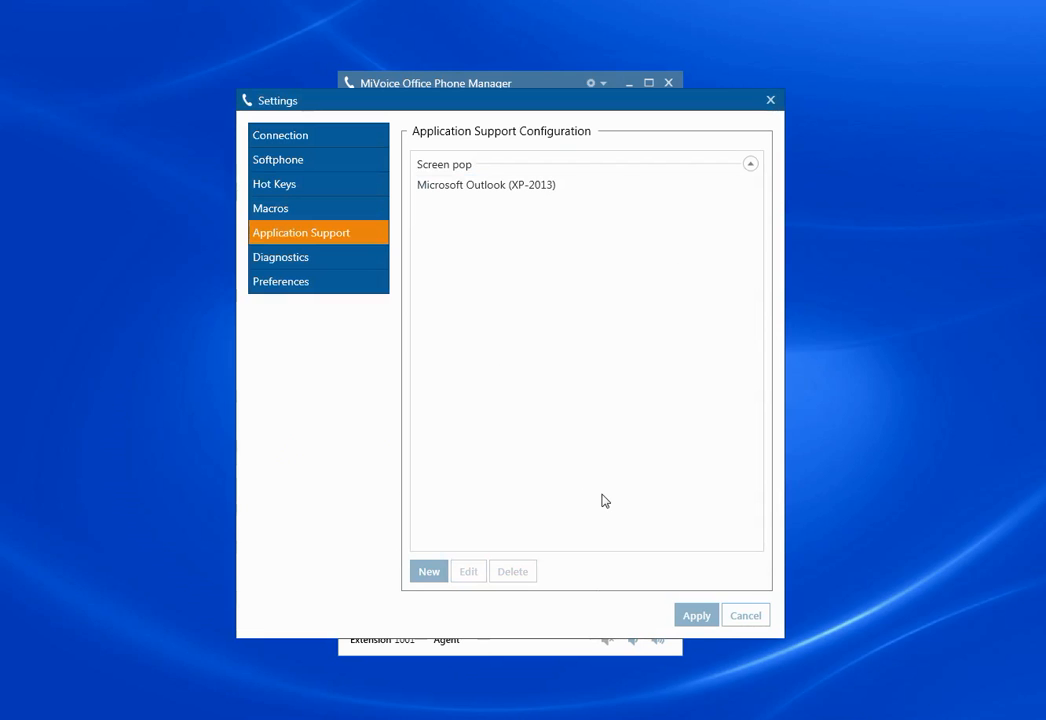
mouse_move(744, 616)
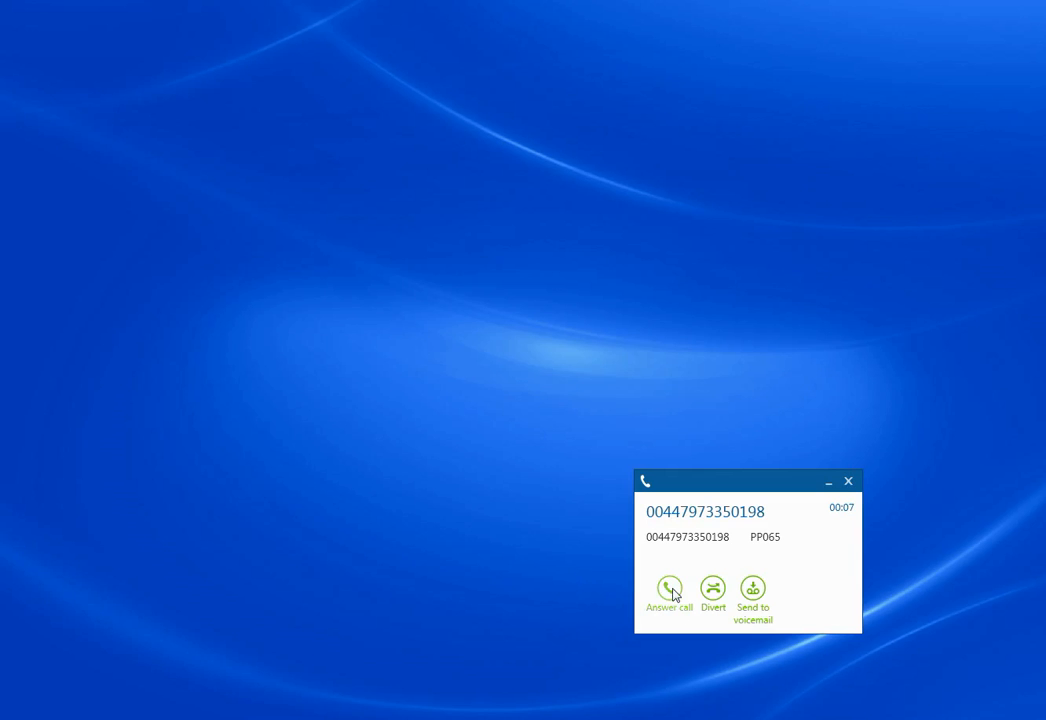
Step: Answer the incoming external call to pop the caller's Outlook contact, then clear the call
left_click(670, 590)
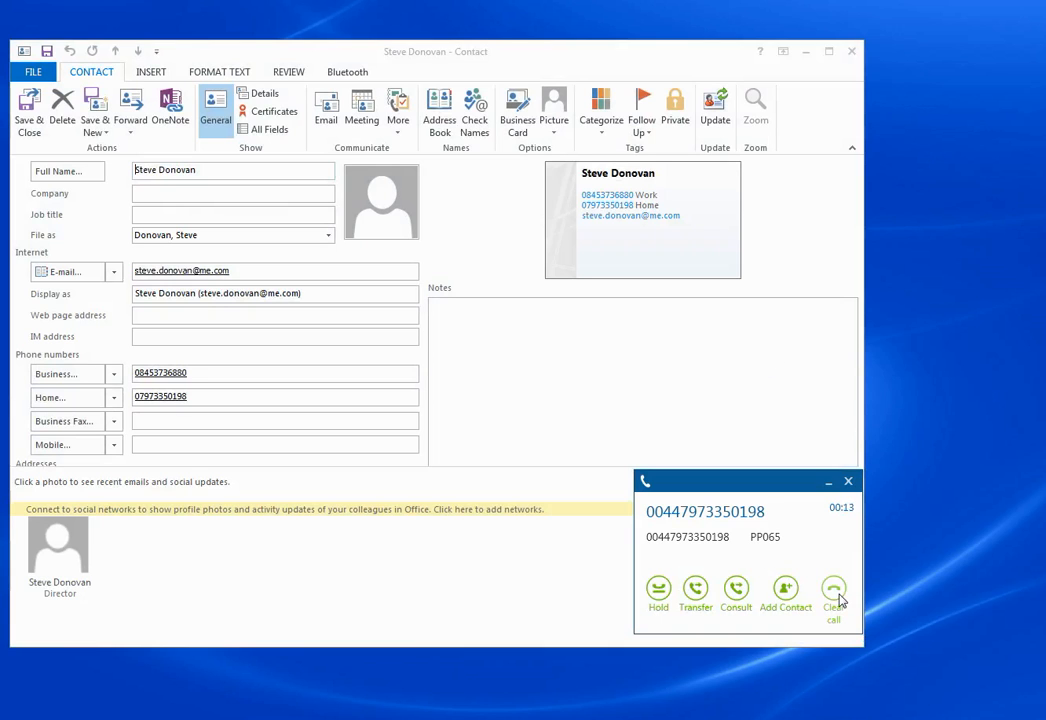
left_click(832, 590)
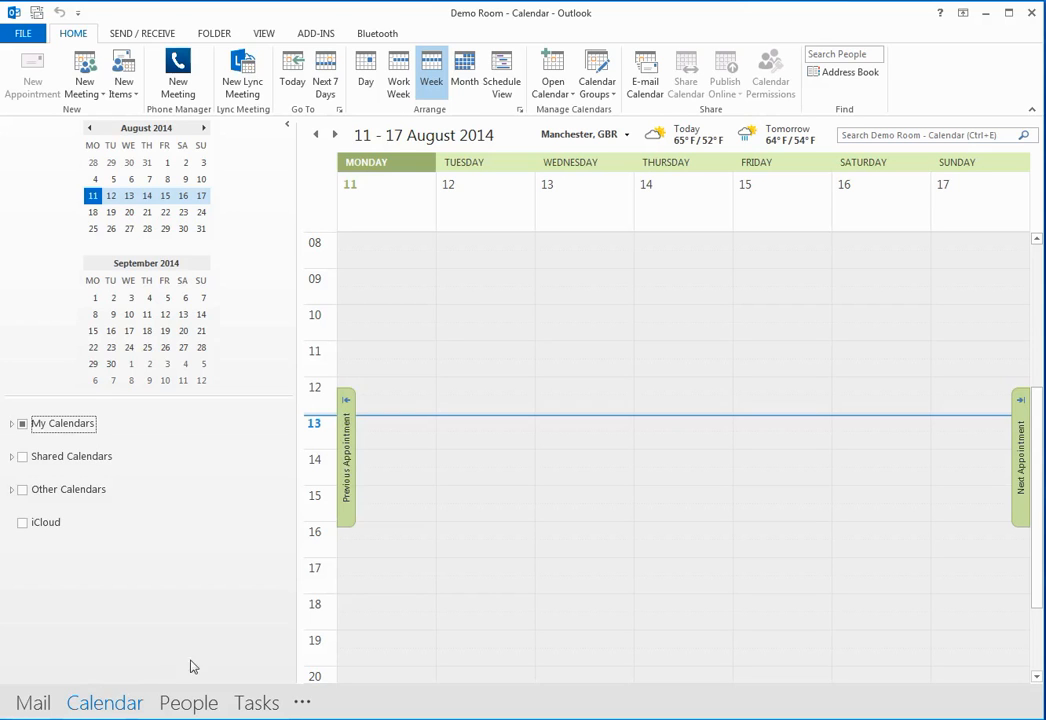
mouse_move(464, 568)
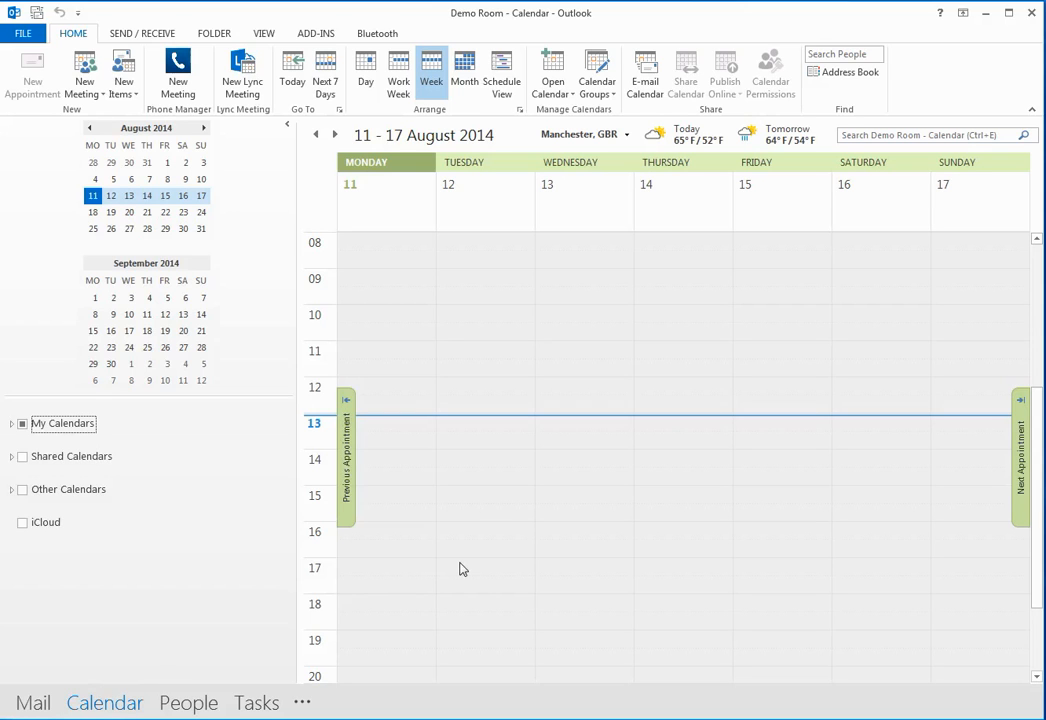
mouse_move(532, 352)
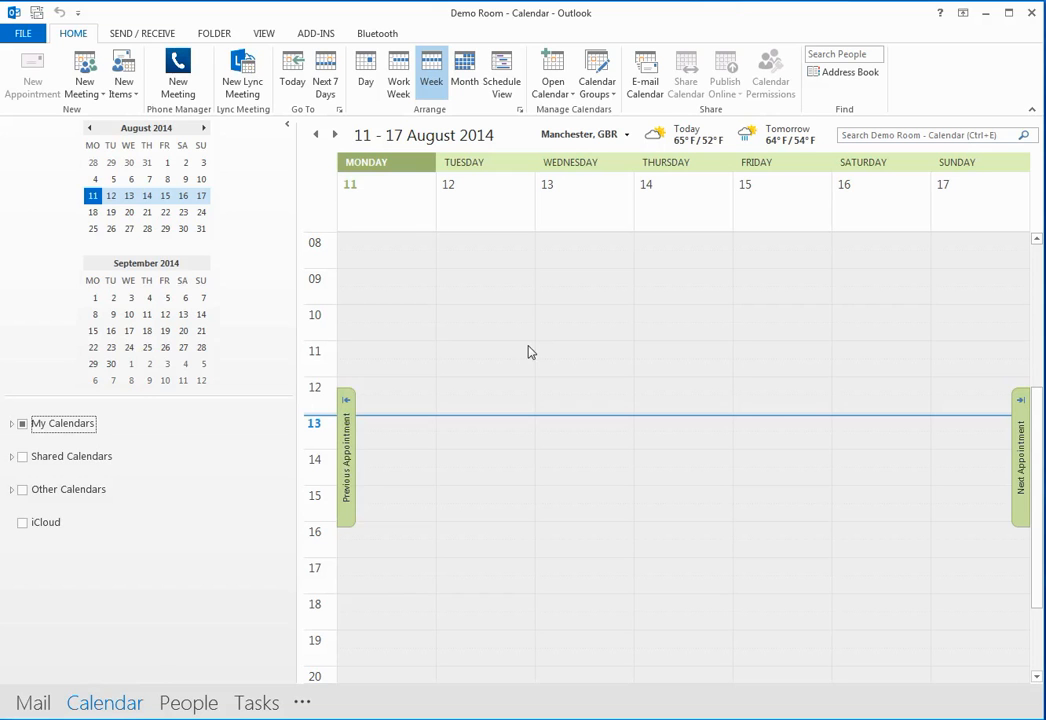
mouse_move(480, 384)
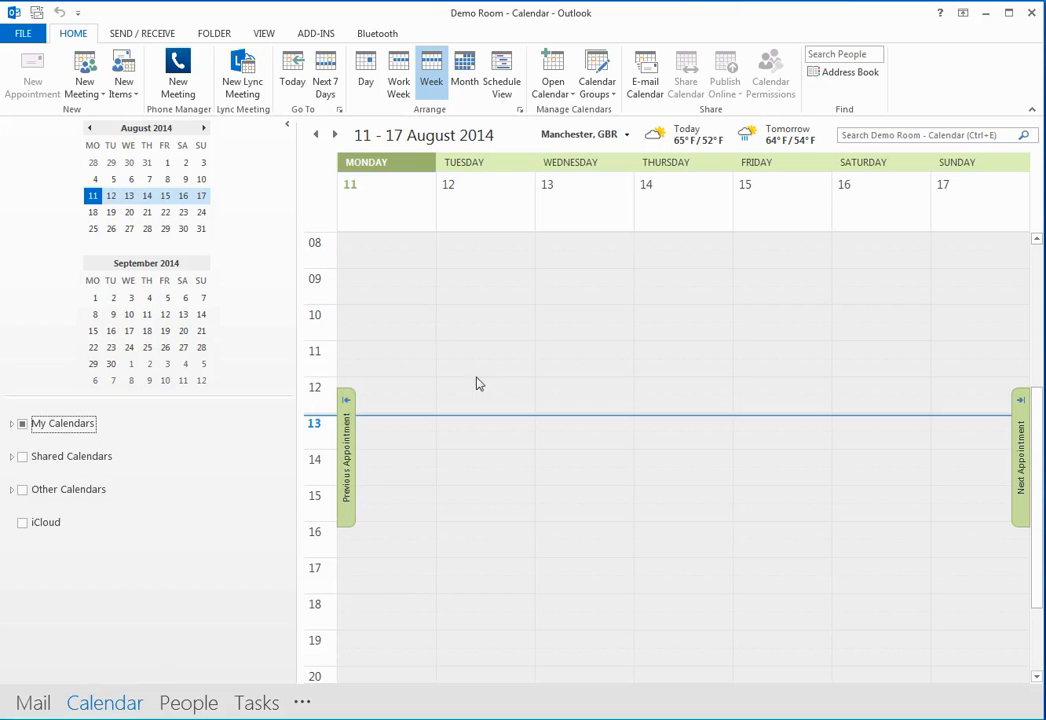
mouse_move(480, 408)
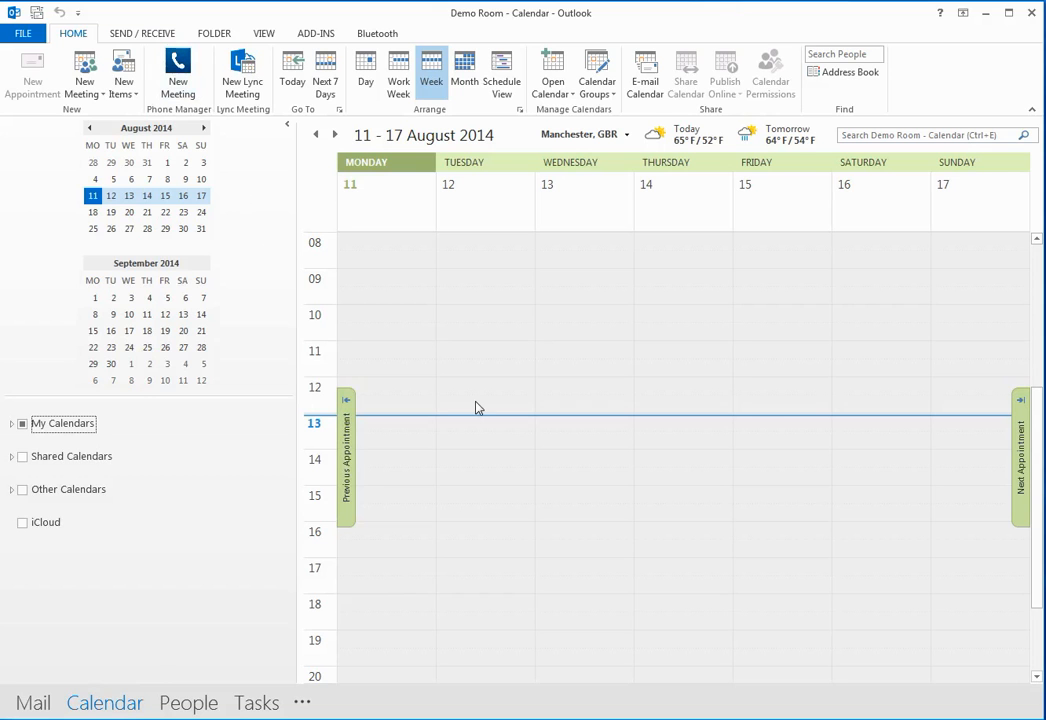
Step: Mark out Tuesday 12 August from 10:30 to 13:00 in the Demo Room week calendar
left_click_drag(484, 324, 484, 404)
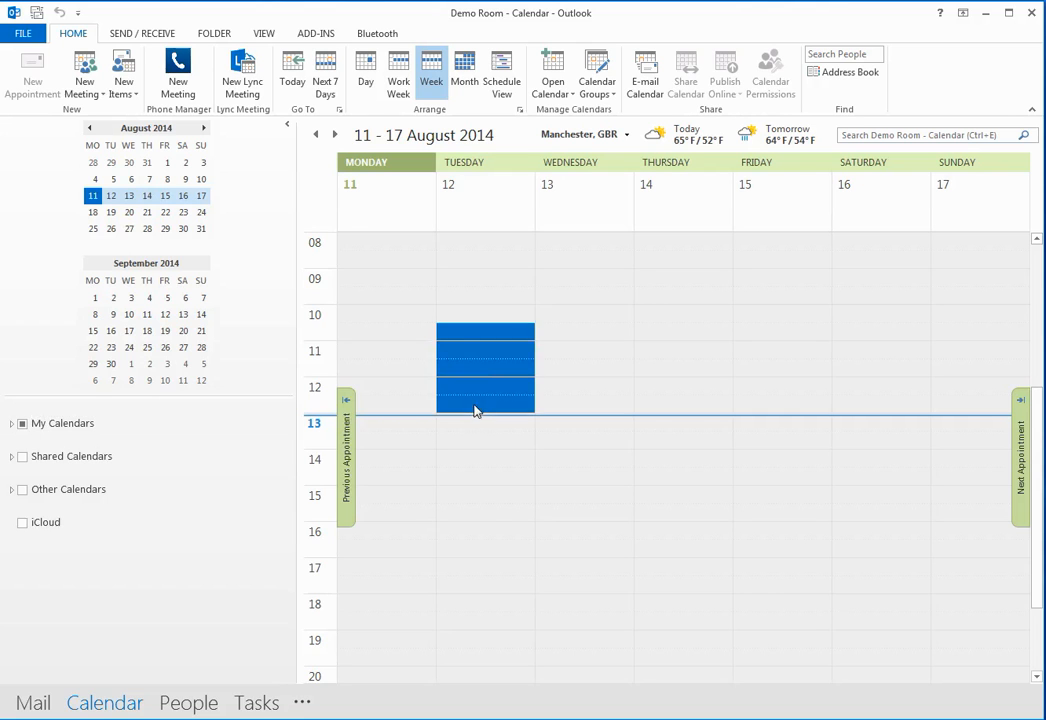
mouse_move(490, 516)
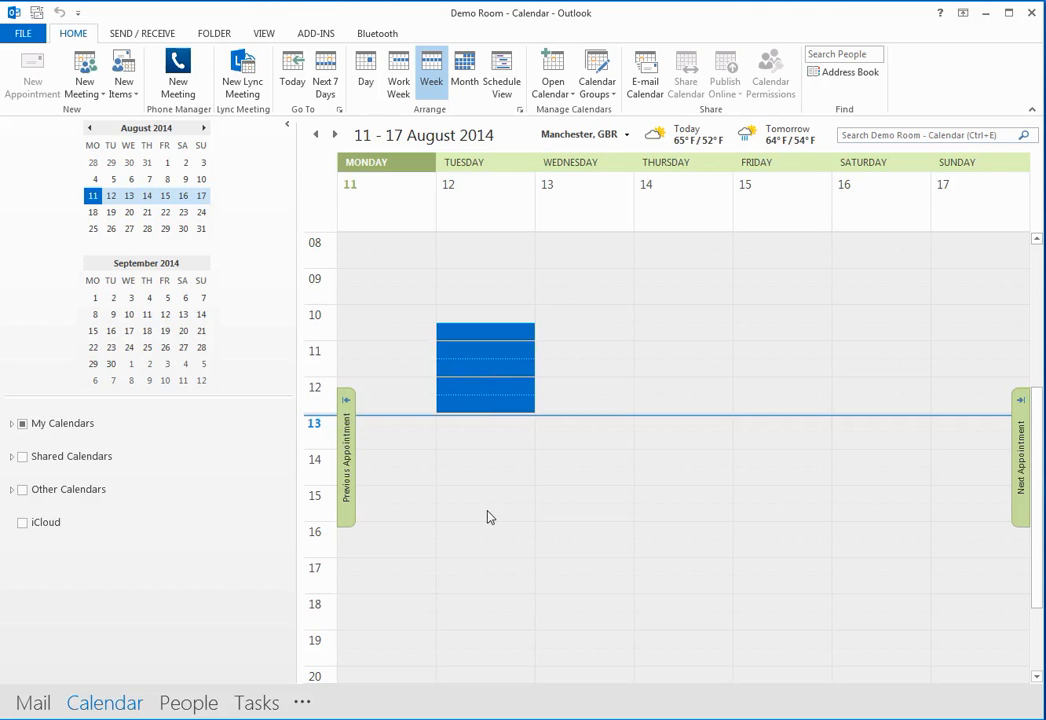
mouse_move(248, 140)
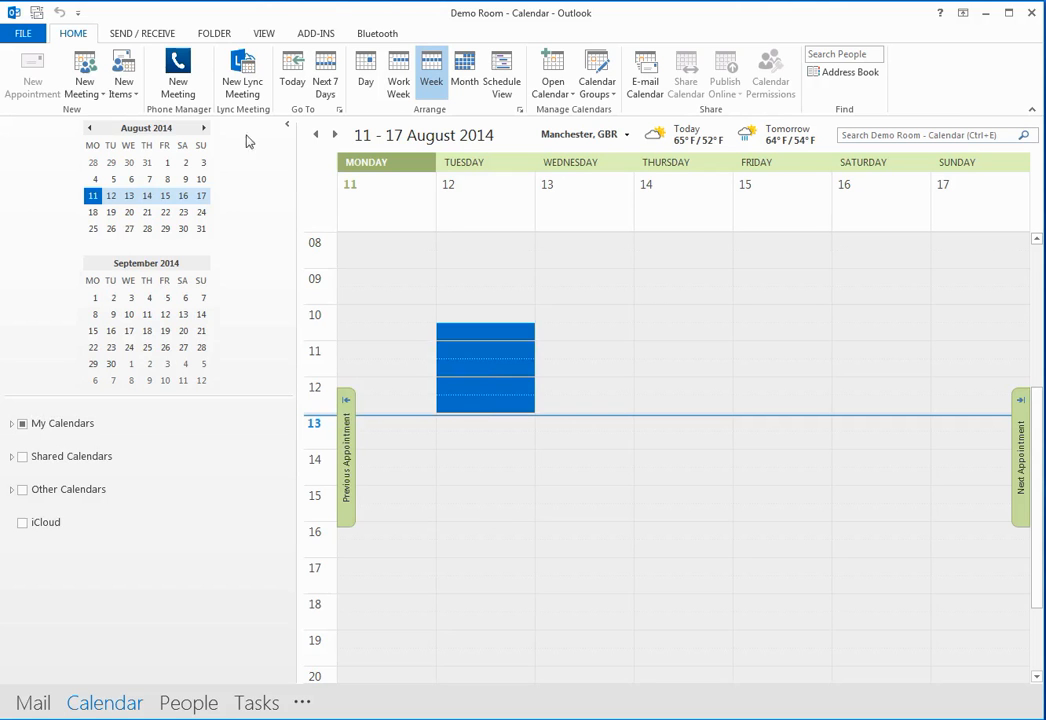
Step: Create a Meet-Me audio conference appointment for the Tuesday 10:30–13:00 slot with dial-in details
double_click(484, 364)
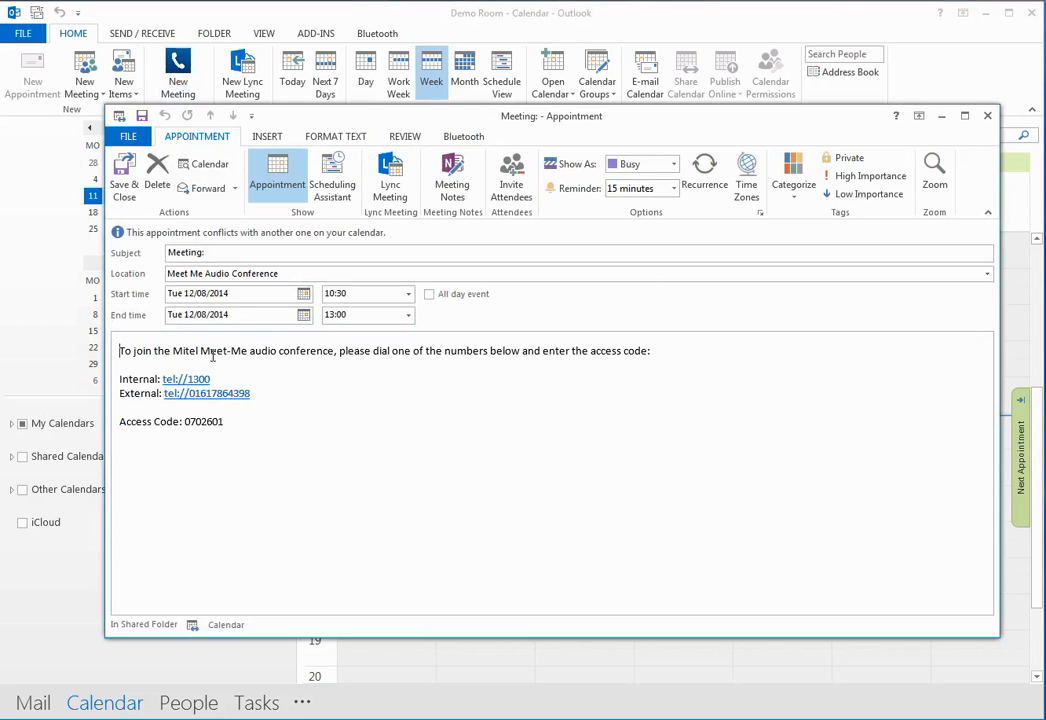
mouse_move(448, 442)
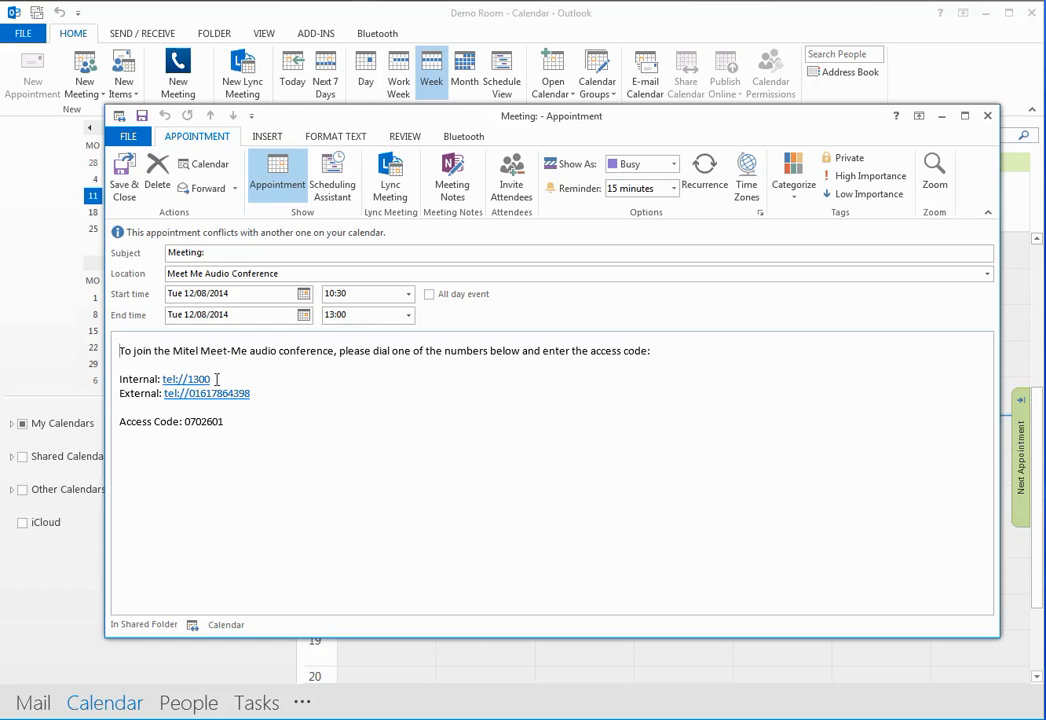
mouse_move(216, 392)
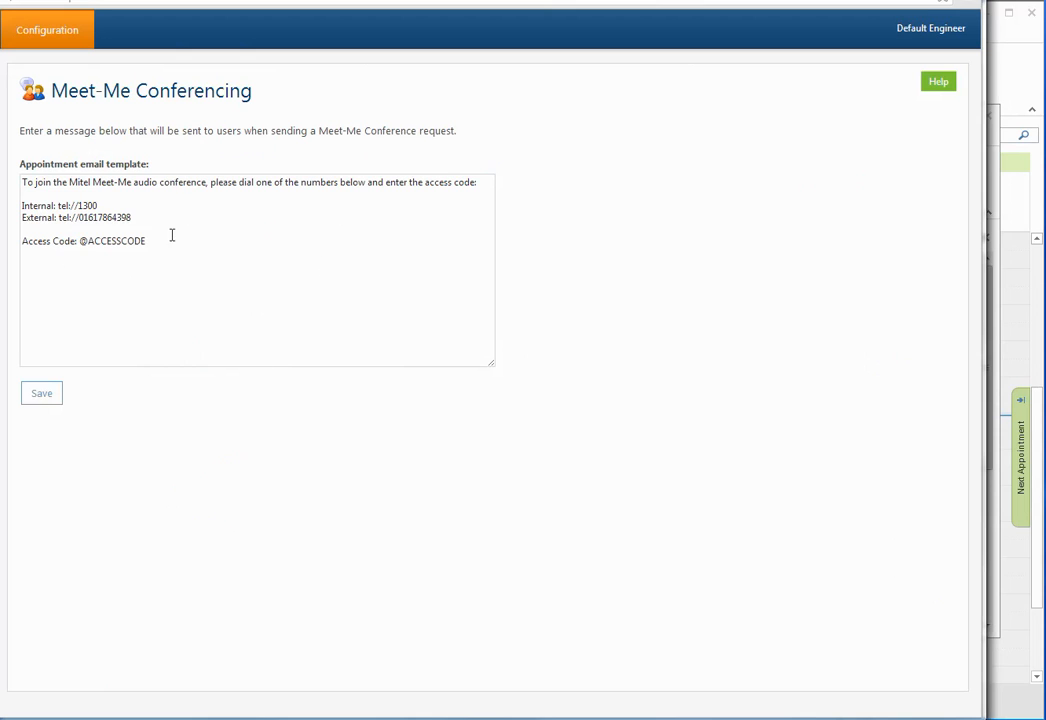
mouse_move(224, 264)
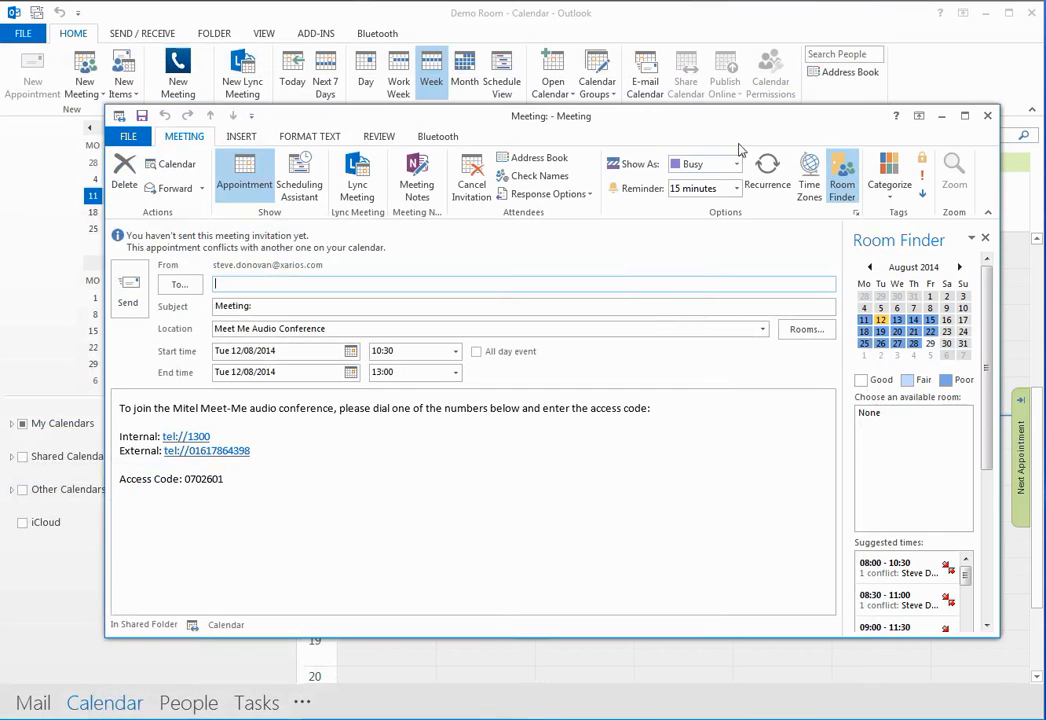
Step: Close the Meet-Me meeting invitation and discard the unsaved changes
left_click(988, 114)
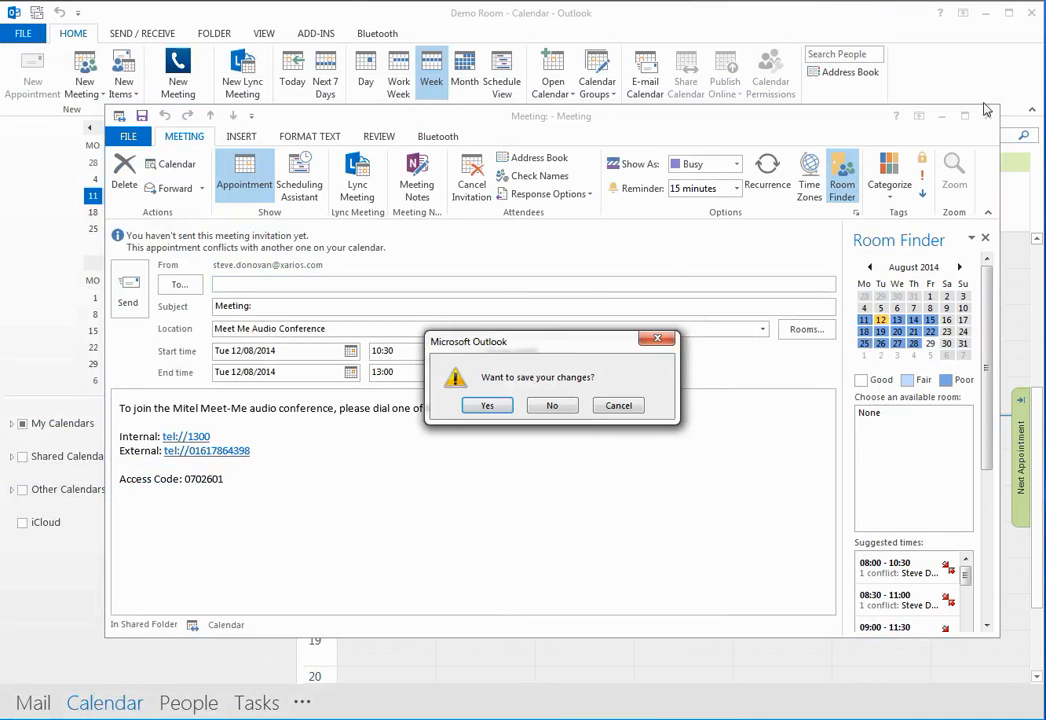
left_click(552, 404)
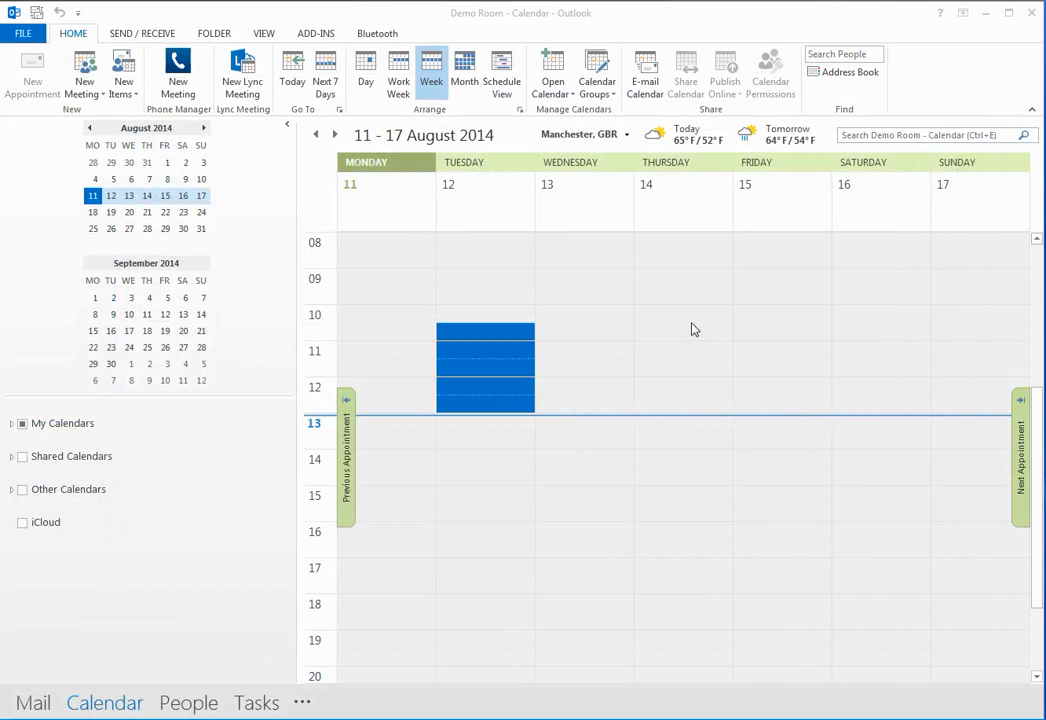
mouse_move(684, 410)
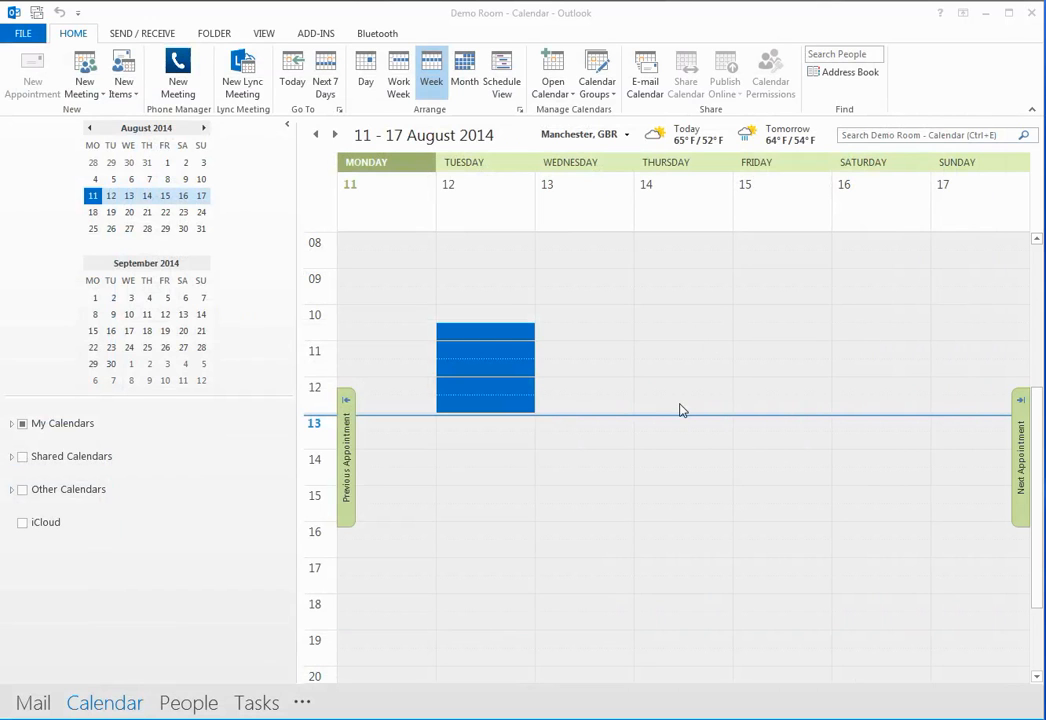